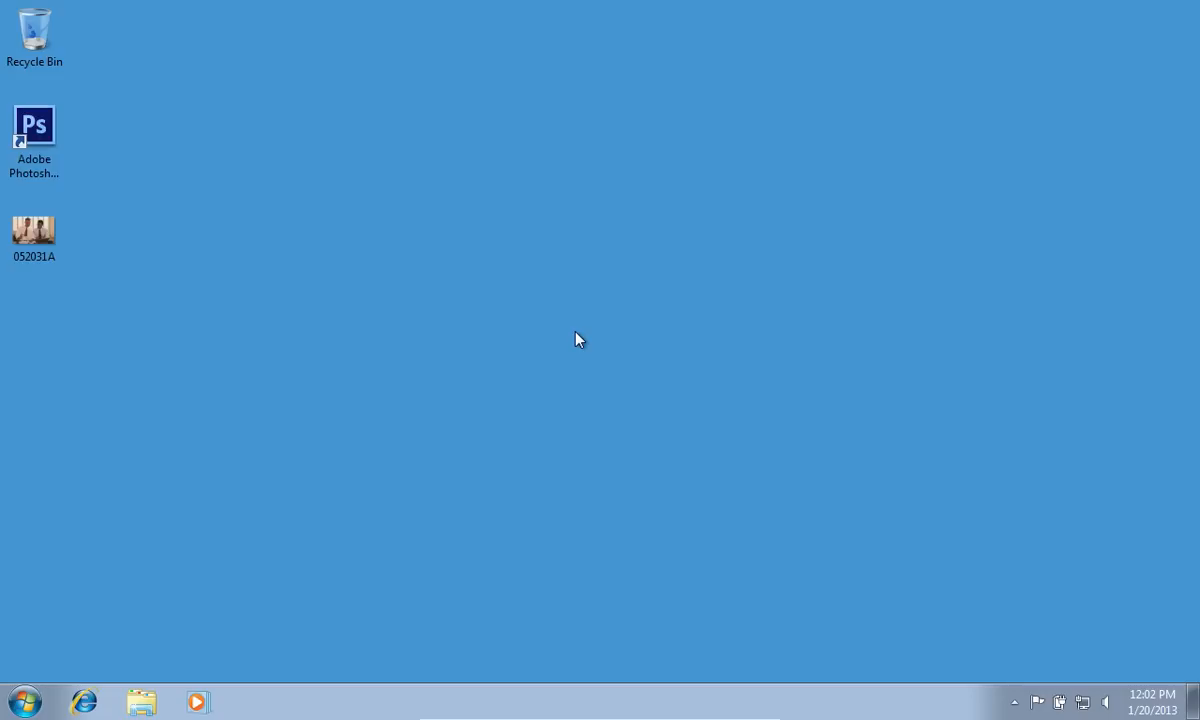
# Launch Photoshop and load the JPEG photo 052031A of two men reviewing papers
pyautogui.doubleClick(34, 124)
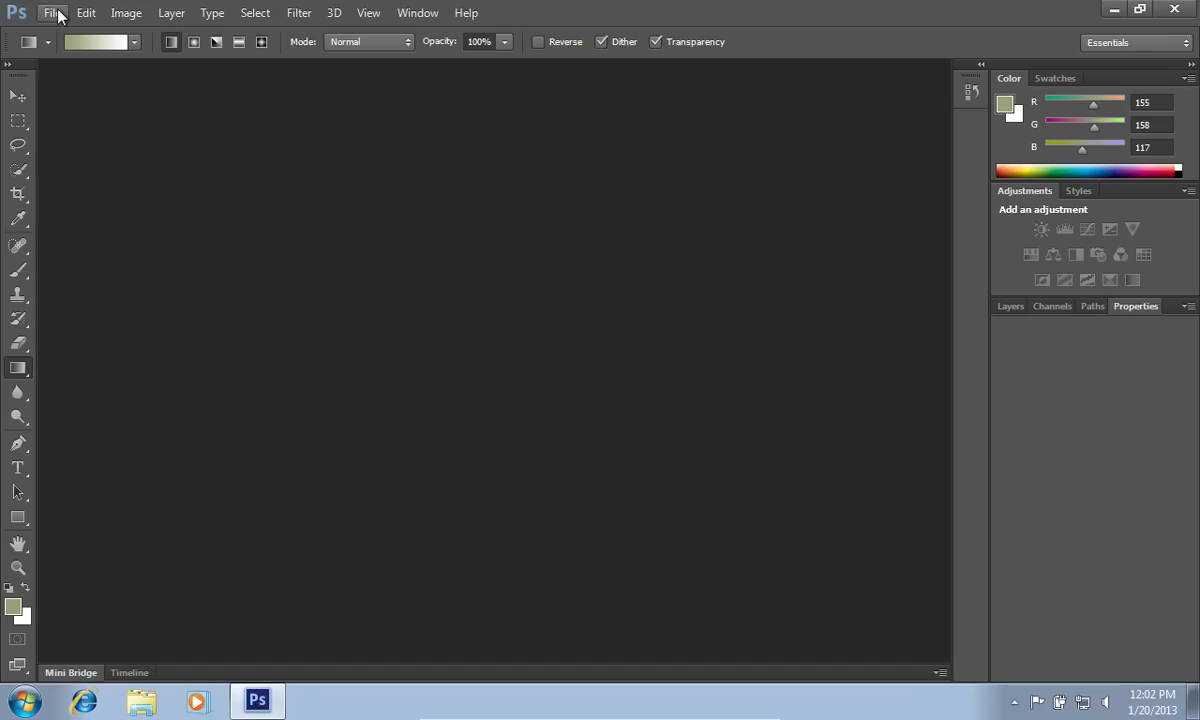
pyautogui.click(52, 12)
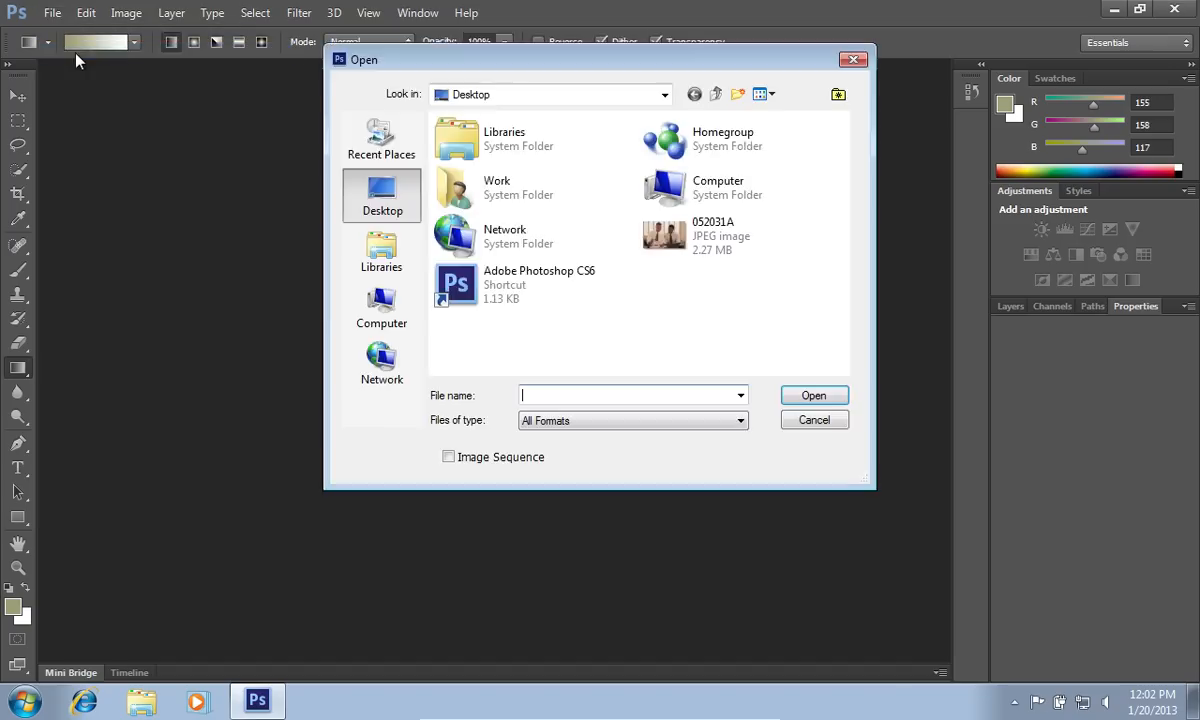
pyautogui.click(742, 236)
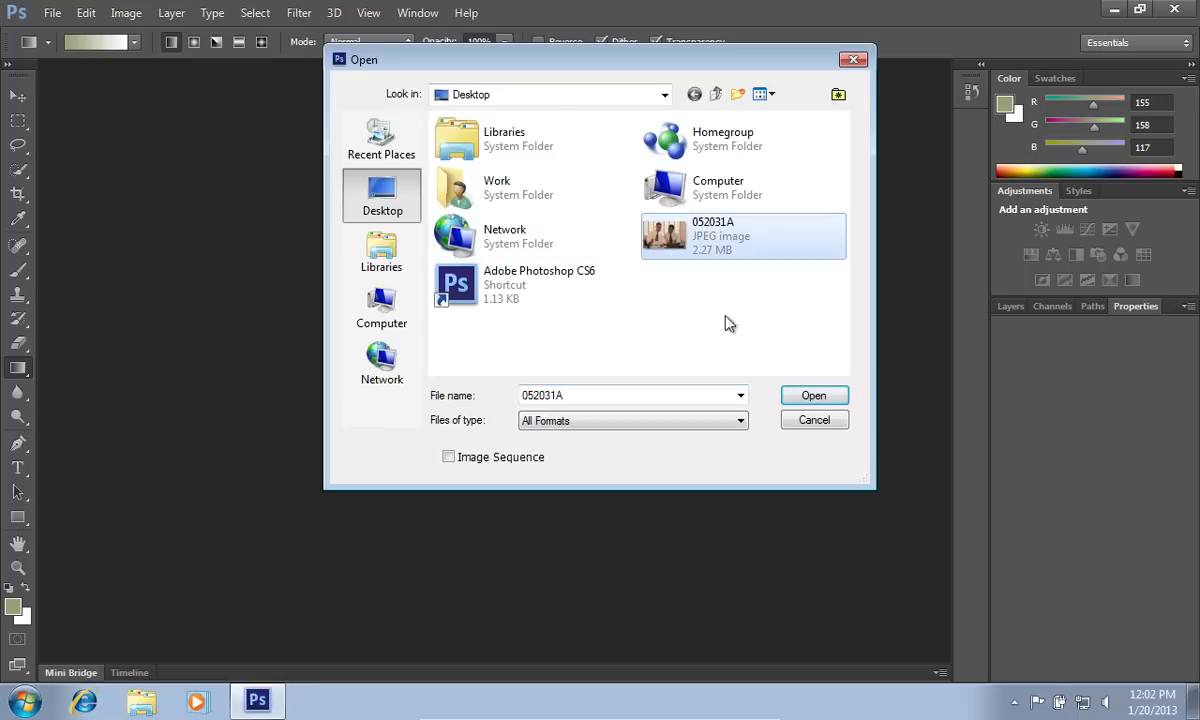
pyautogui.click(812, 396)
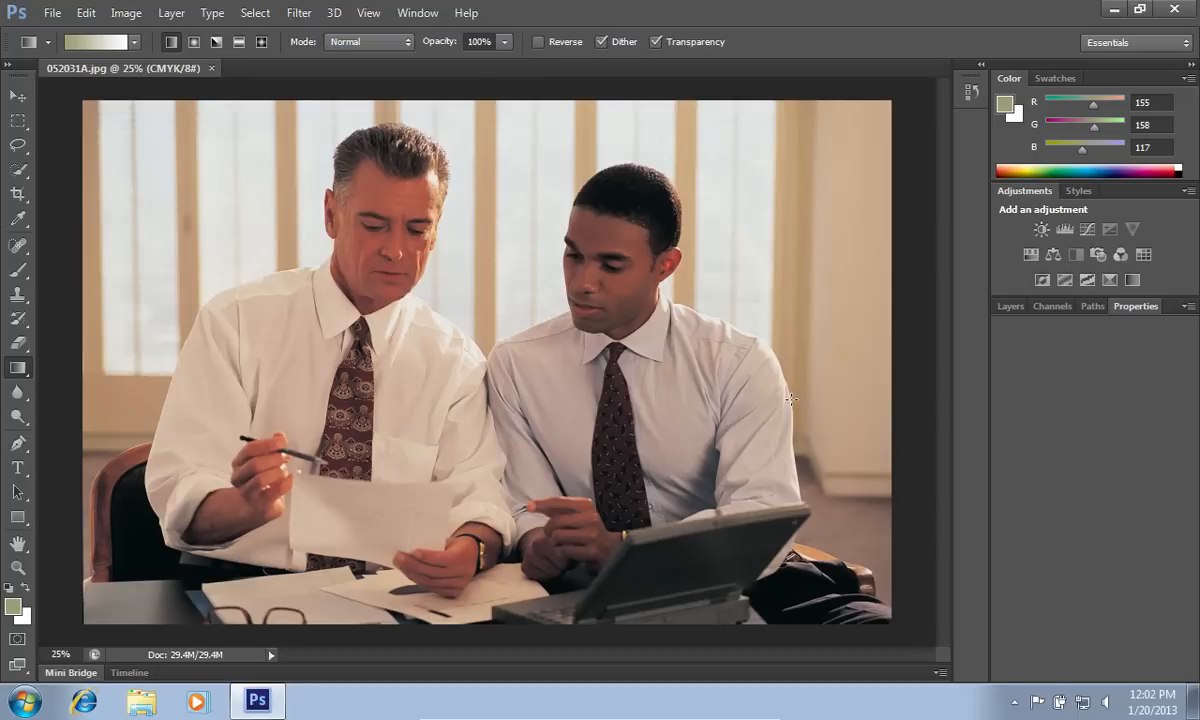
# Start the Liquify filter and dismiss its hardware acceleration notice
pyautogui.click(298, 12)
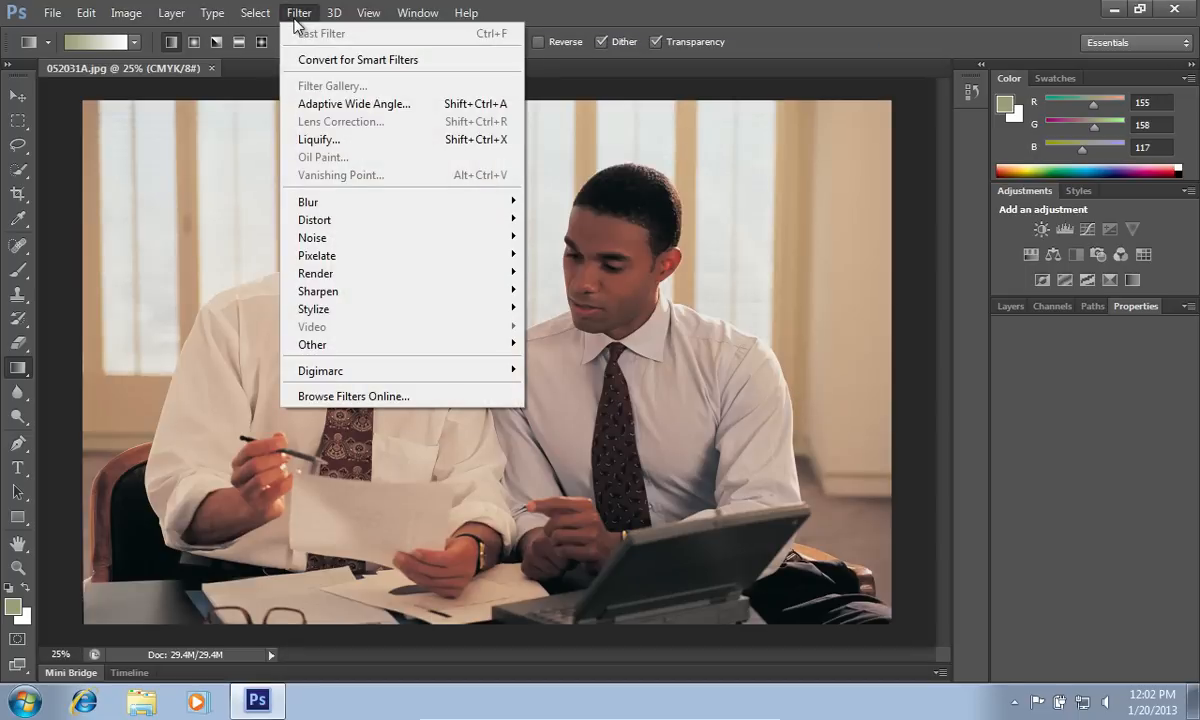
pyautogui.moveTo(318, 140)
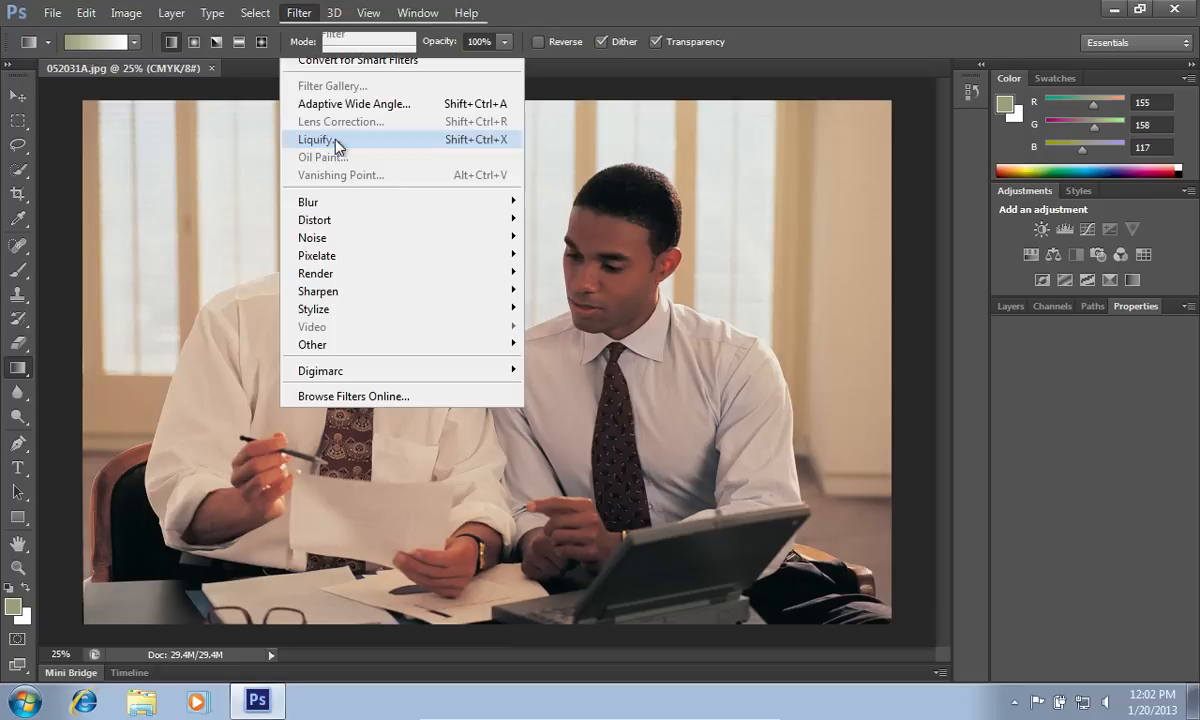
pyautogui.click(316, 140)
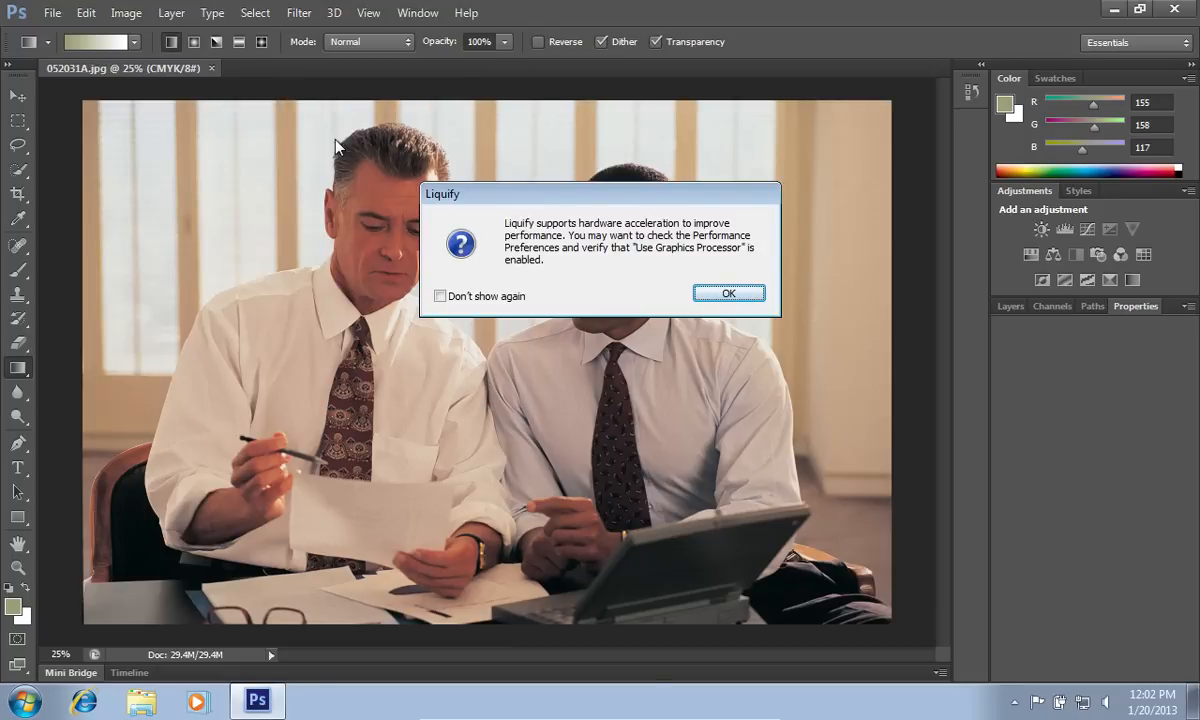
pyautogui.moveTo(664, 302)
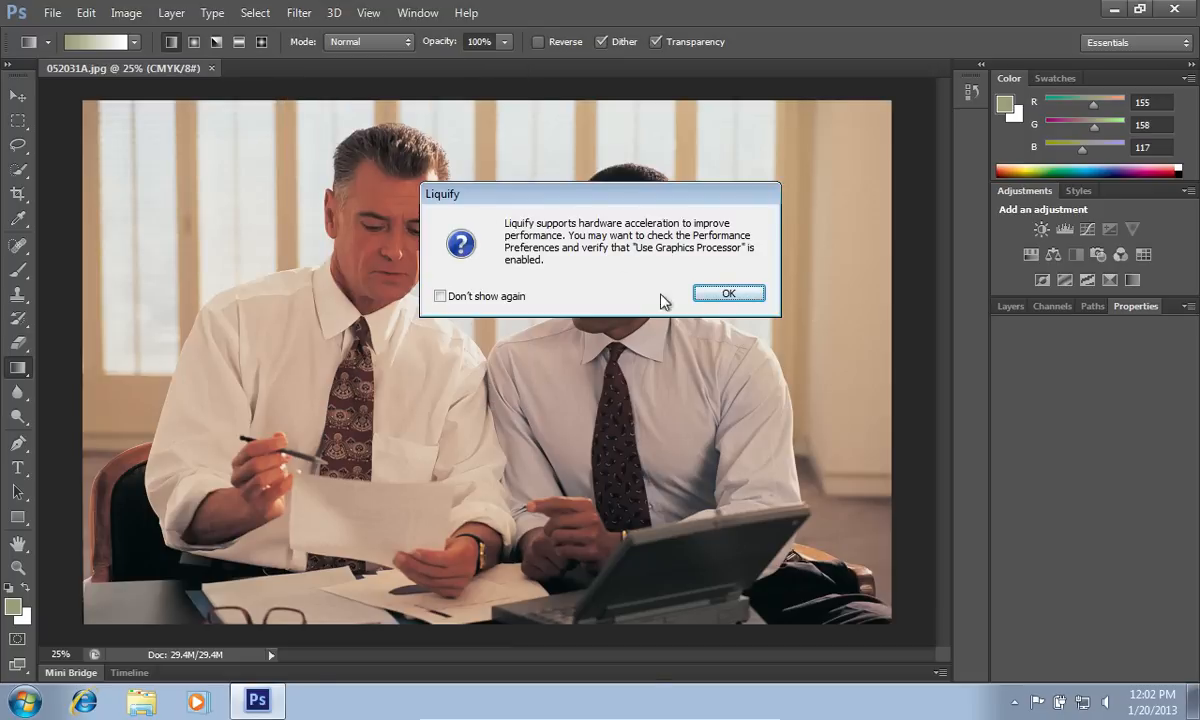
pyautogui.click(728, 292)
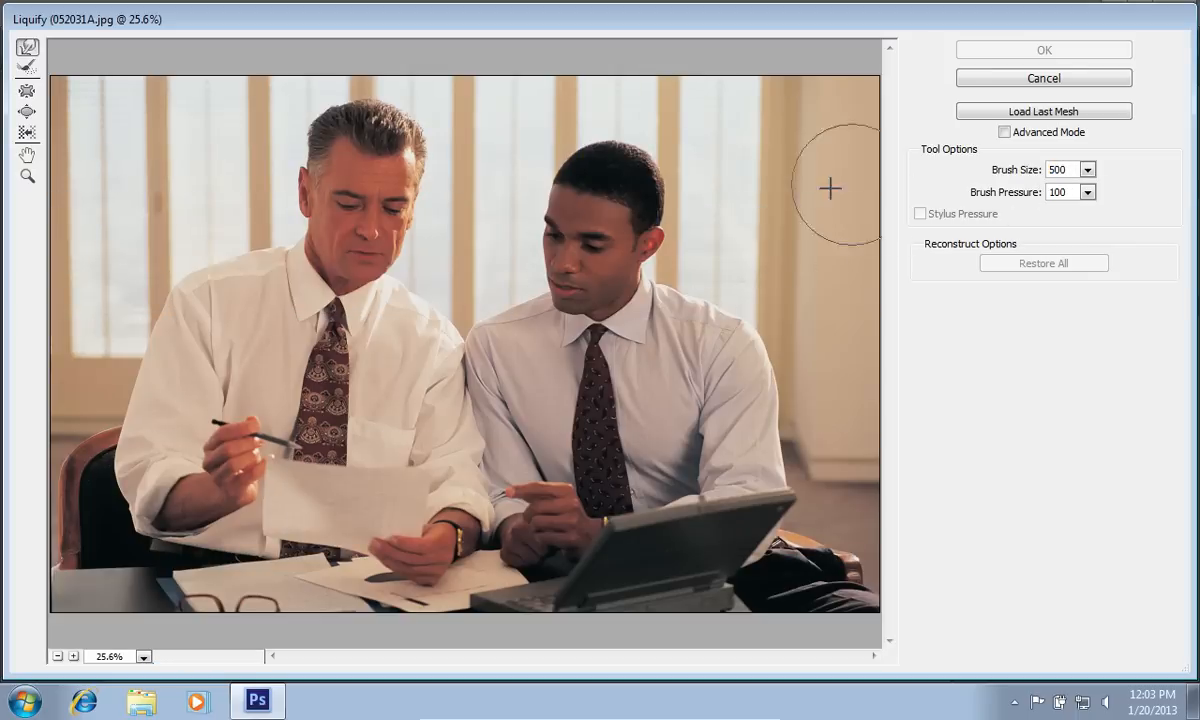
# Magnify the older man's face and warp his cheek, jaw and upper face inward for a slimmer look
pyautogui.click(72, 656)
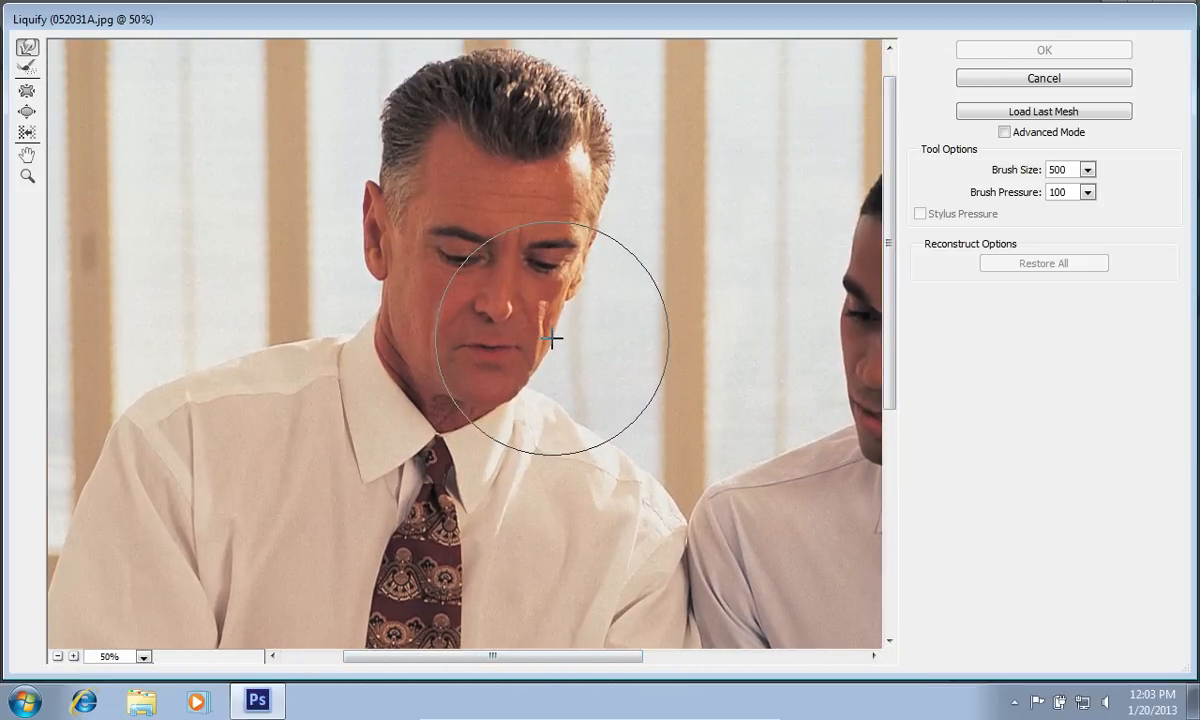
pyautogui.moveTo(556, 338); pyautogui.dragTo(424, 310)
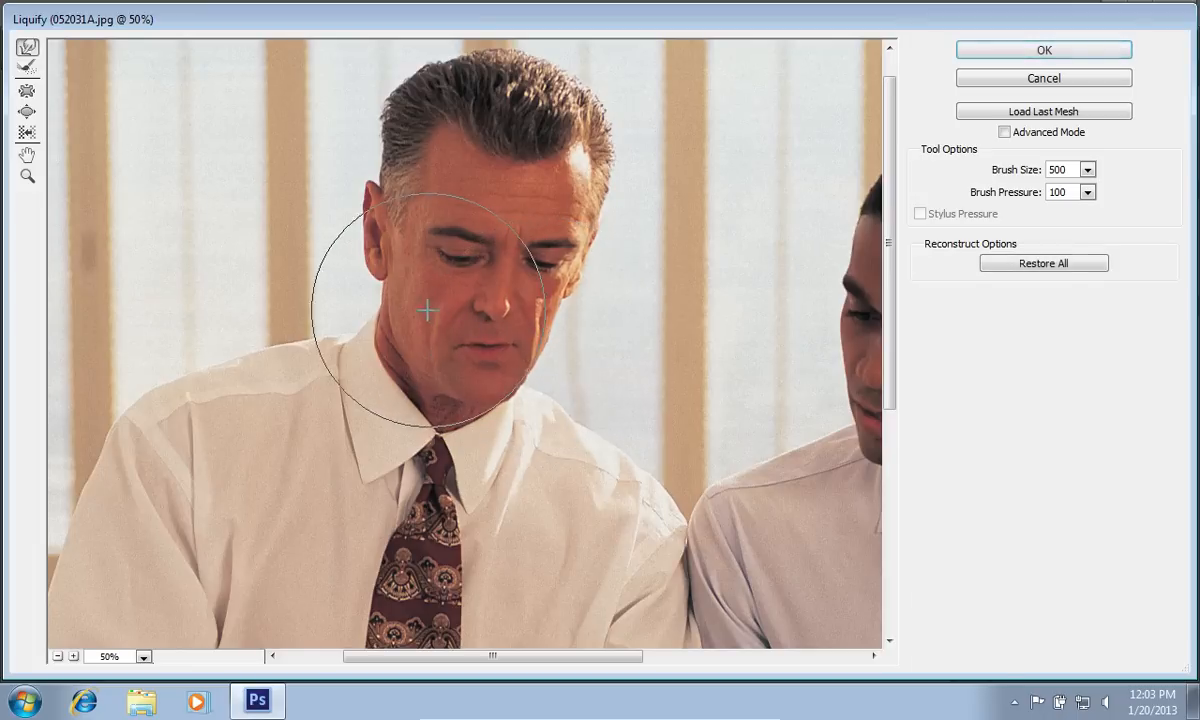
pyautogui.moveTo(424, 312); pyautogui.dragTo(444, 308)
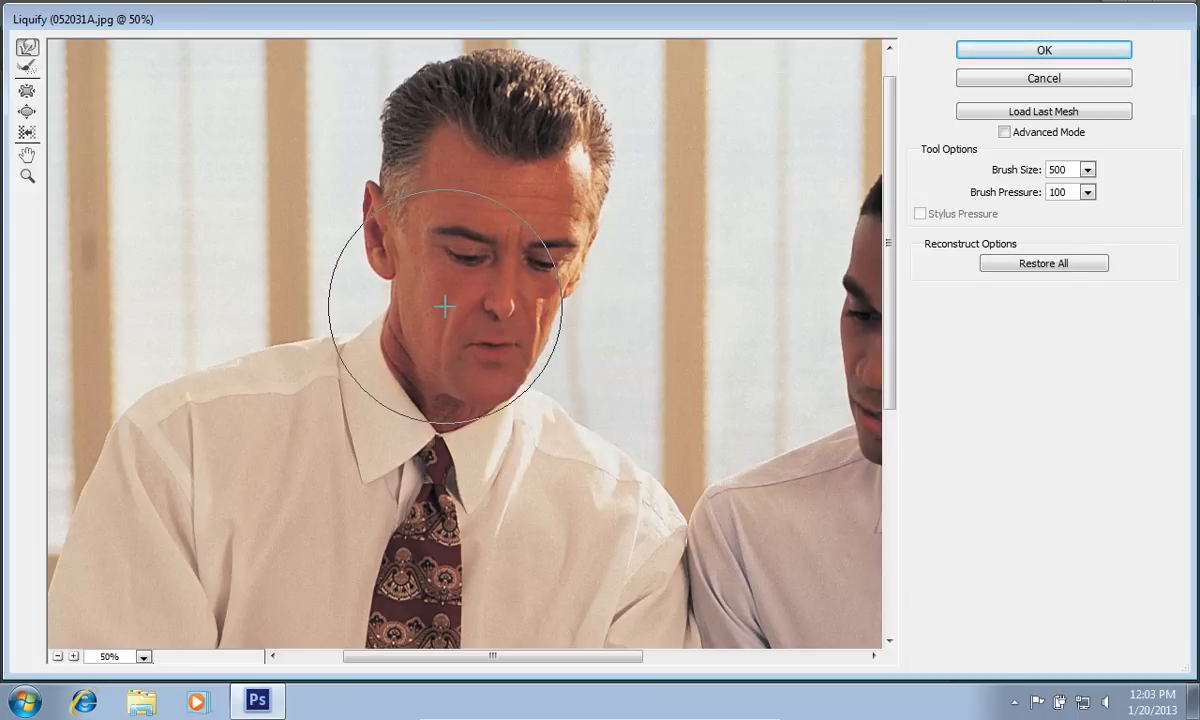
pyautogui.moveTo(444, 308); pyautogui.dragTo(424, 224)
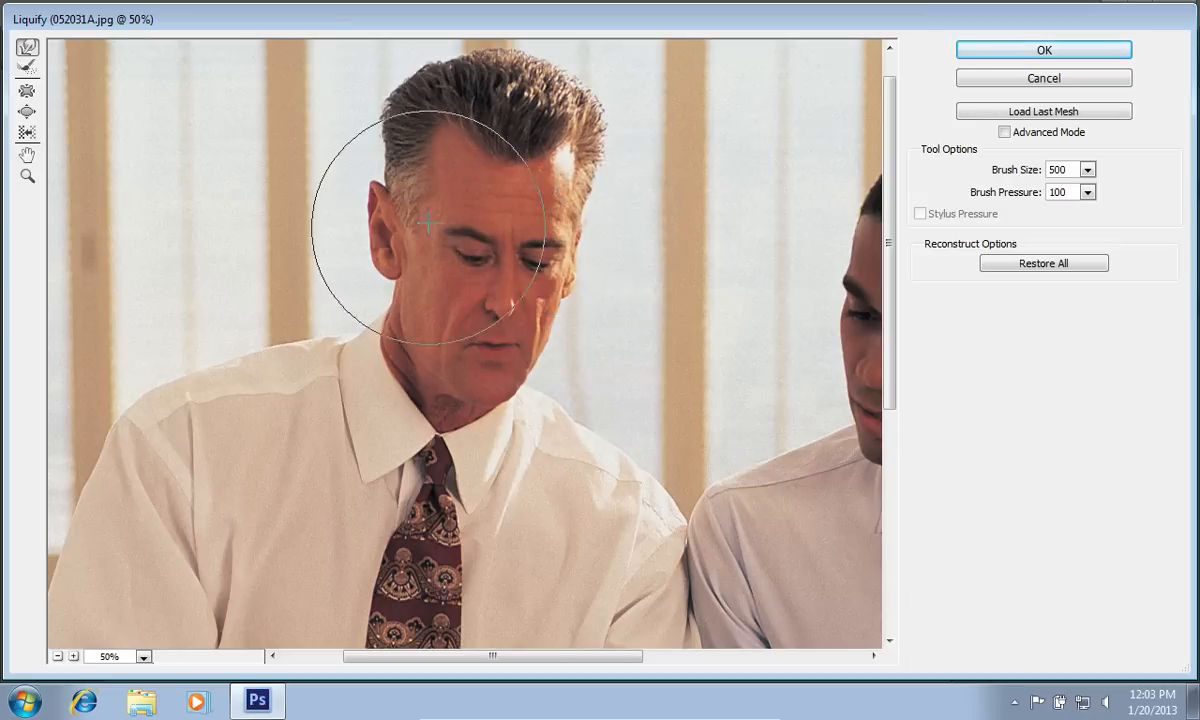